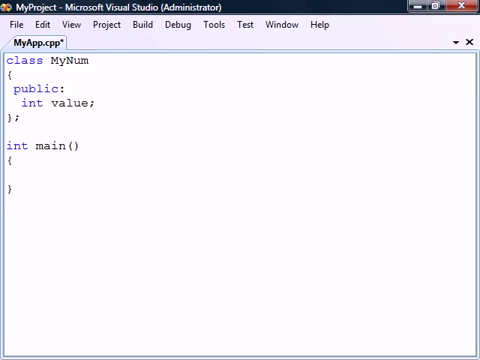
Write 'MyNum A = 5;' in main with a comment about converting int to MyNum
{"action": "type", "text": "MyNum A = 5; // error: cannot convert int to MyNum"}
{"action": "type", "text": "MyNum(int i) { value = i; }"}
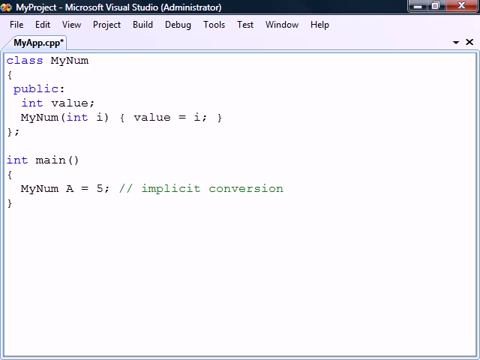
Add commented lines MyNum B = MyNum(5), MyNum C(5) and MyNum D = 'H' to main
{"action": "double_click", "coordinate": [80, 124]}
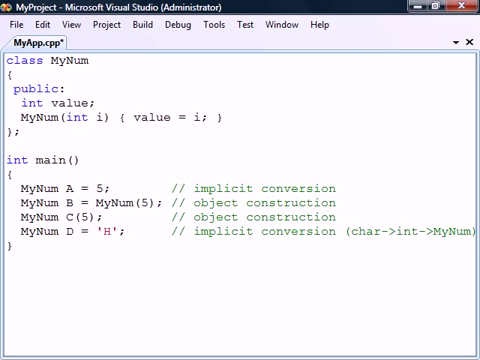
{"action": "double_click", "coordinate": [106, 234]}
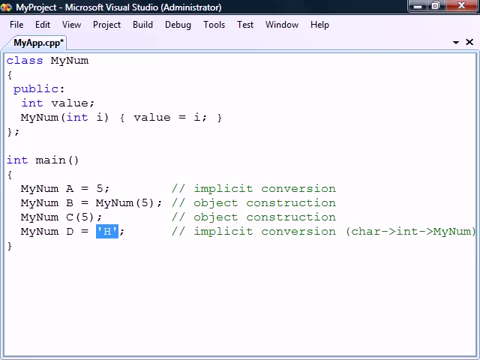